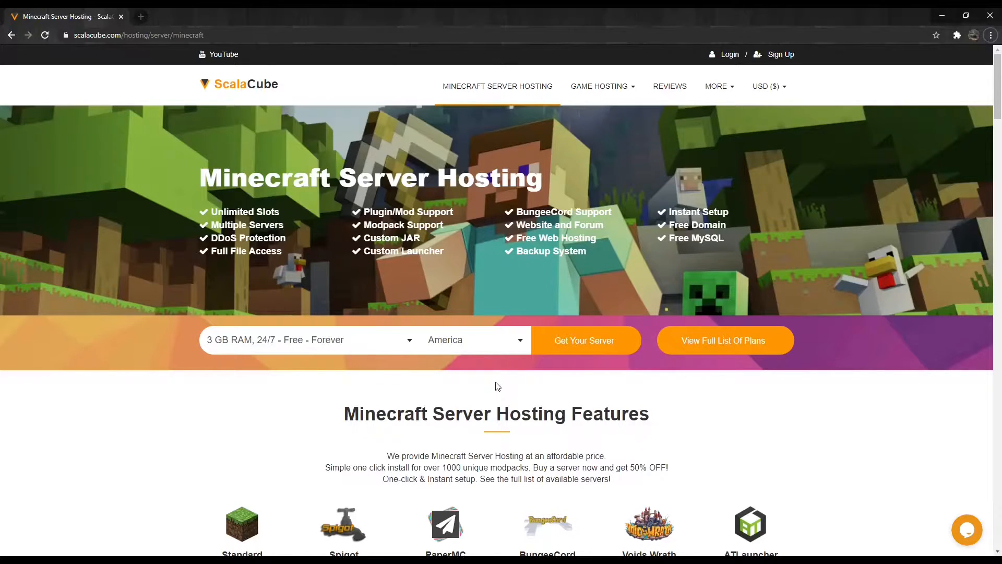
mouse_move(729, 55)
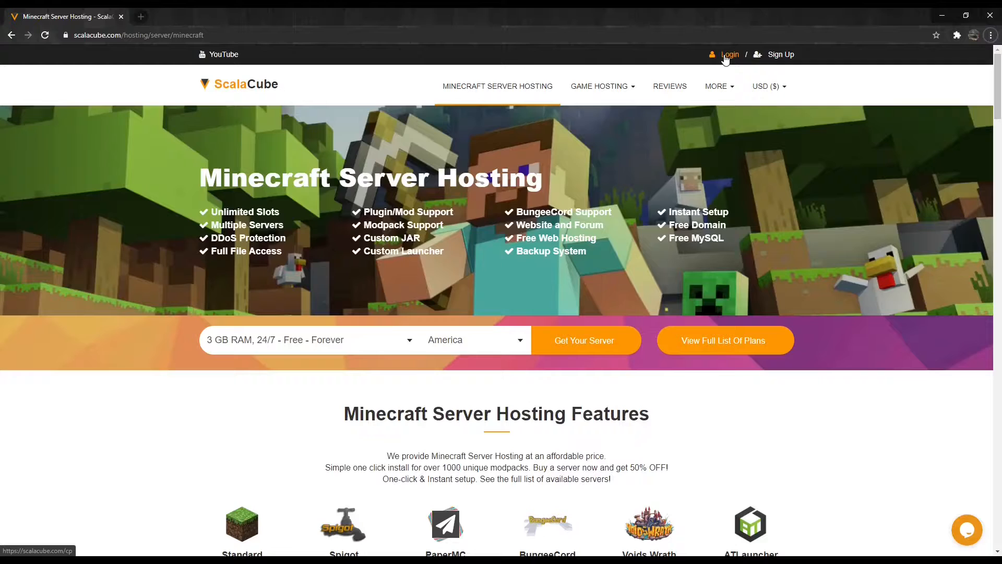
Step: Log in to the ScalaCube hosting account to reach the Servers list
left_click(728, 54)
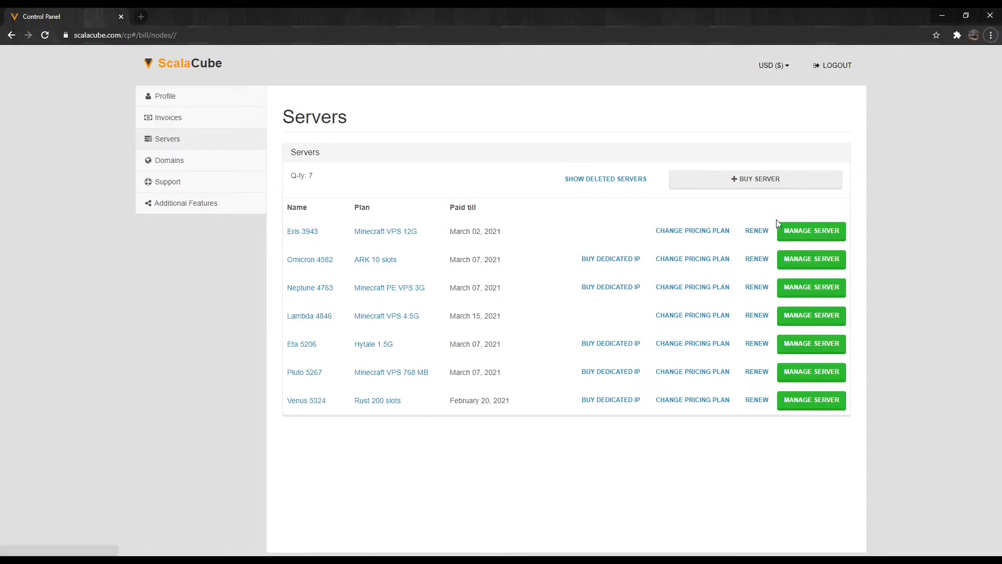
Step: Go from Manage Server to the Minecraft server and show its /server/ folder in File Manager
left_click(811, 231)
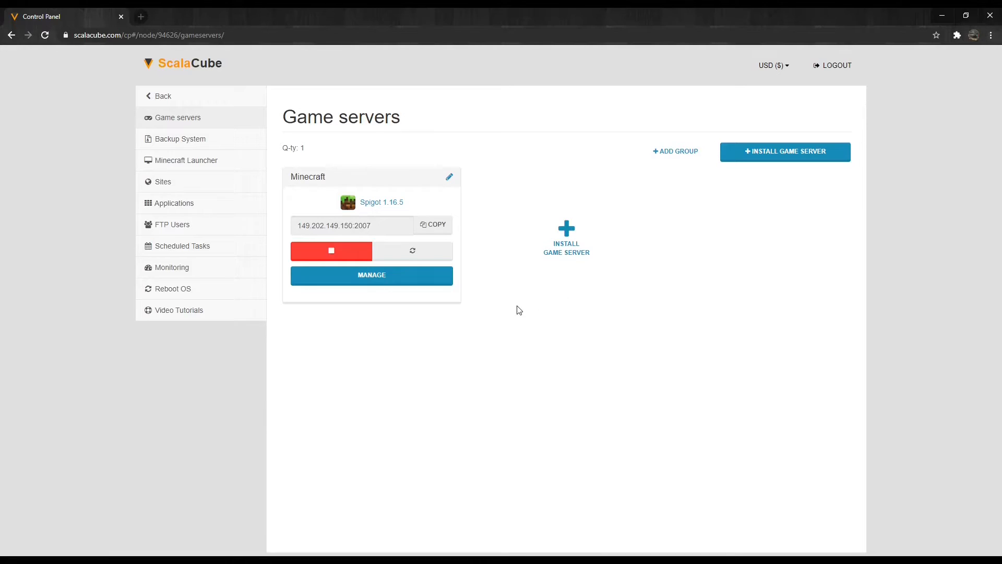
left_click(370, 275)
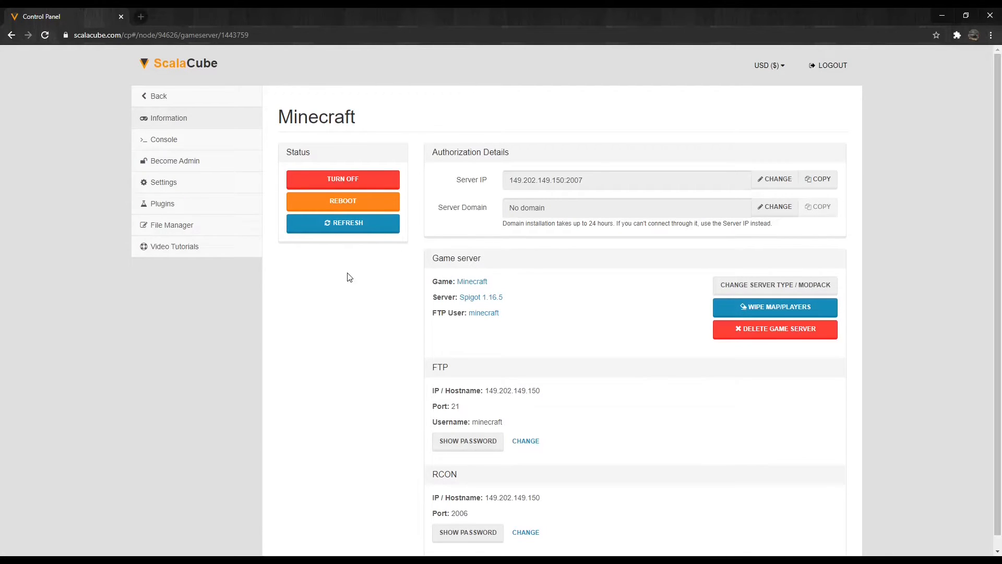
left_click(171, 224)
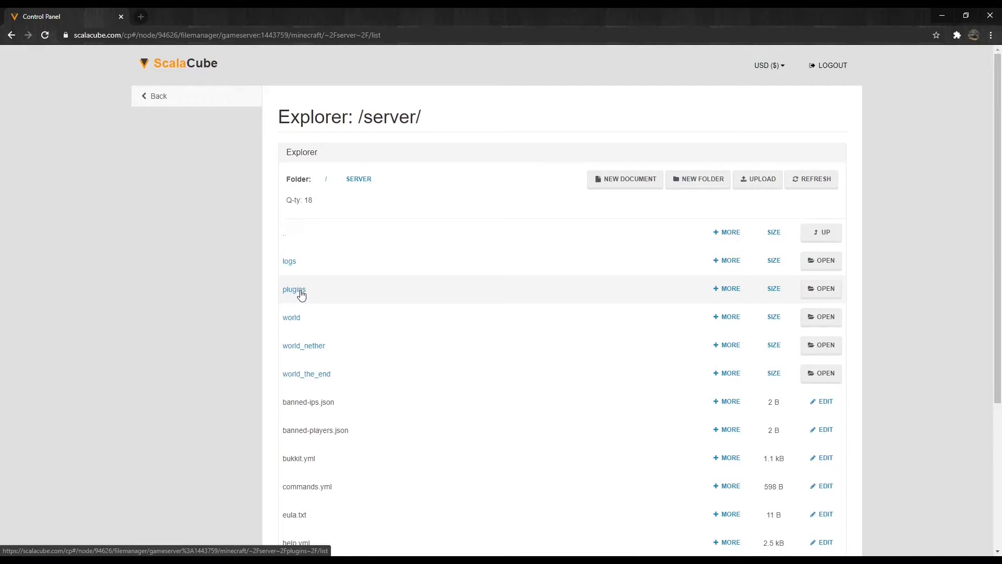
Step: Upload the LuckPerms-Bukkit jar into the plugins folder
left_click(295, 289)
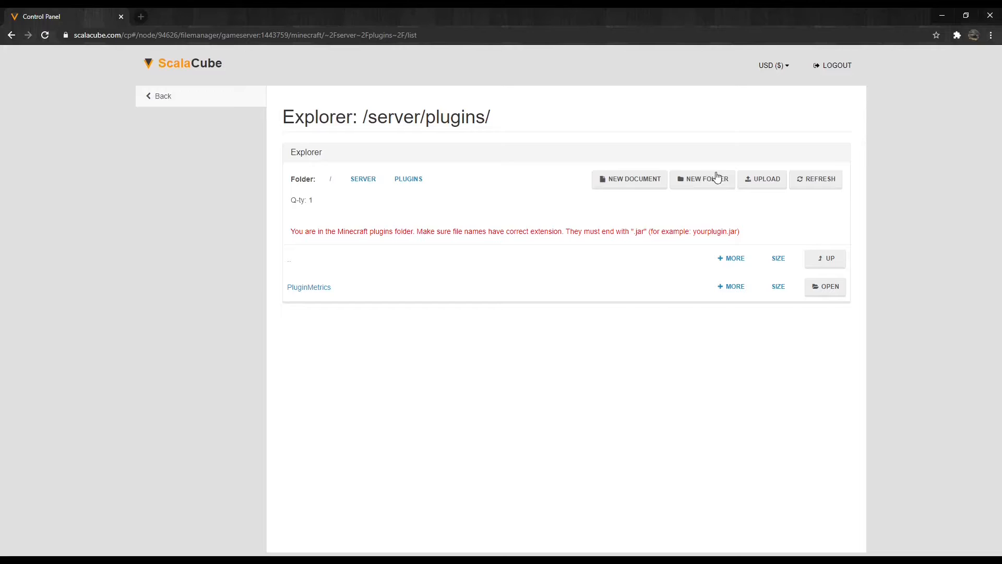
left_click(762, 179)
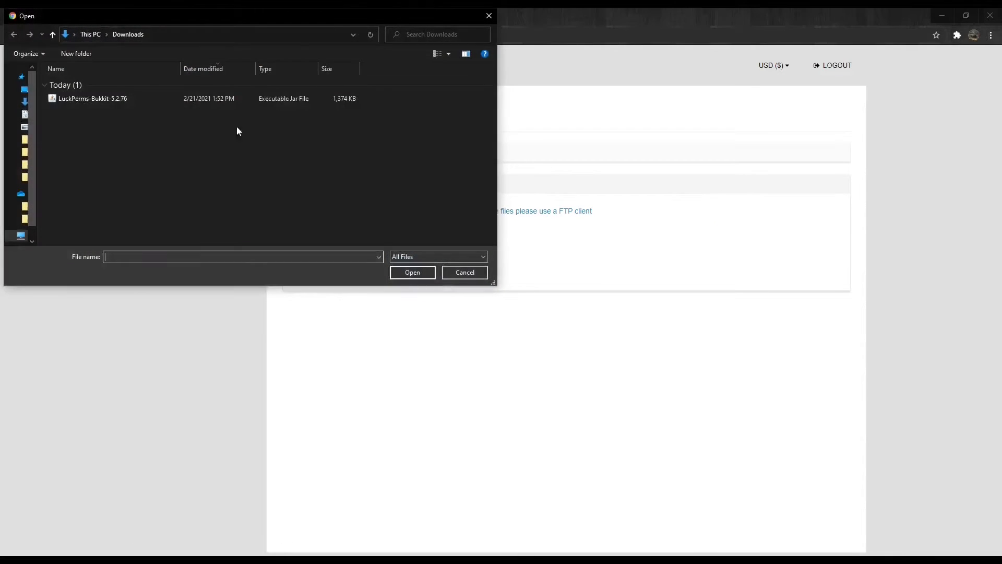
double_click(93, 99)
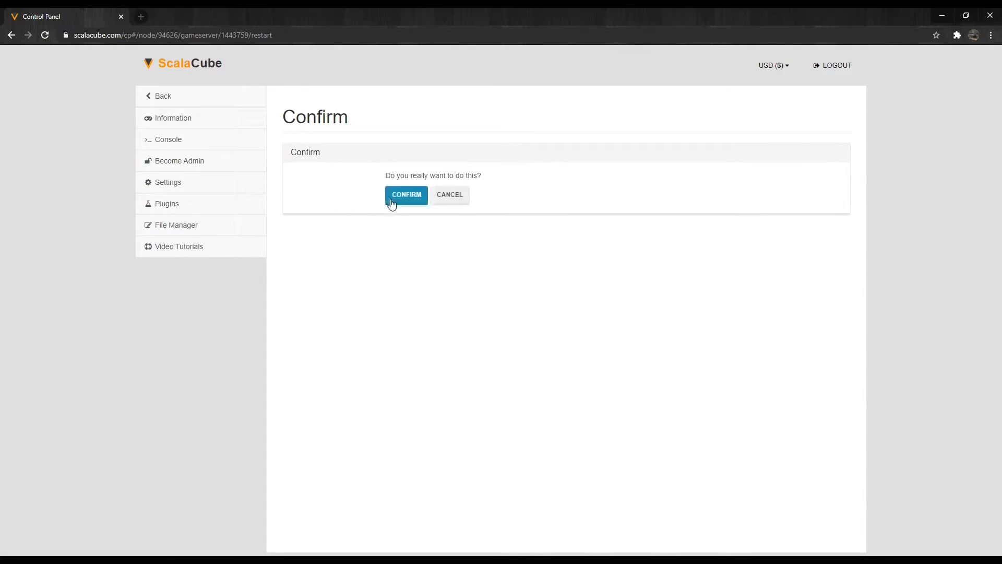
Step: Confirm the reboot and check the console log, which lists LuckPerms as loaded
left_click(406, 195)
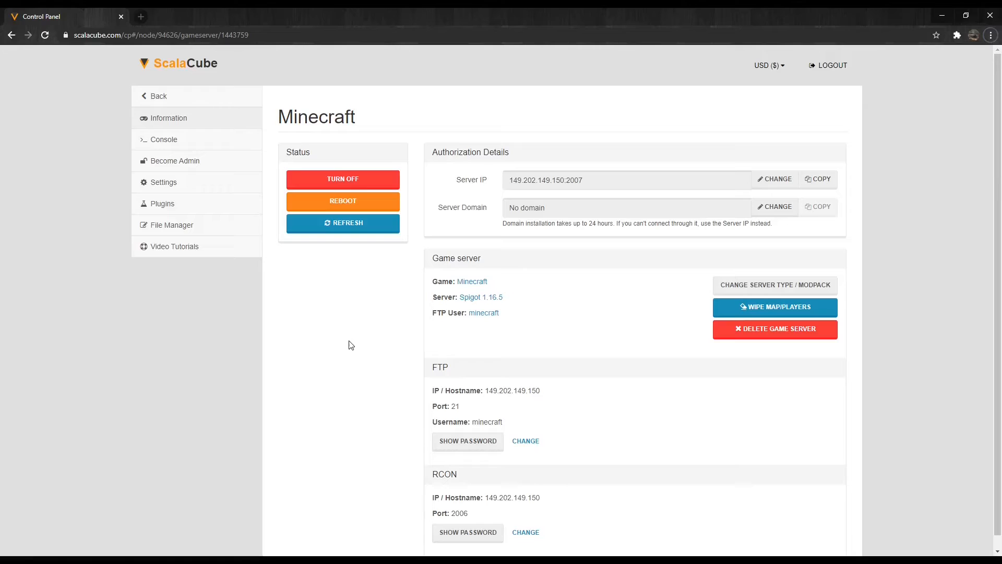
left_click(160, 138)
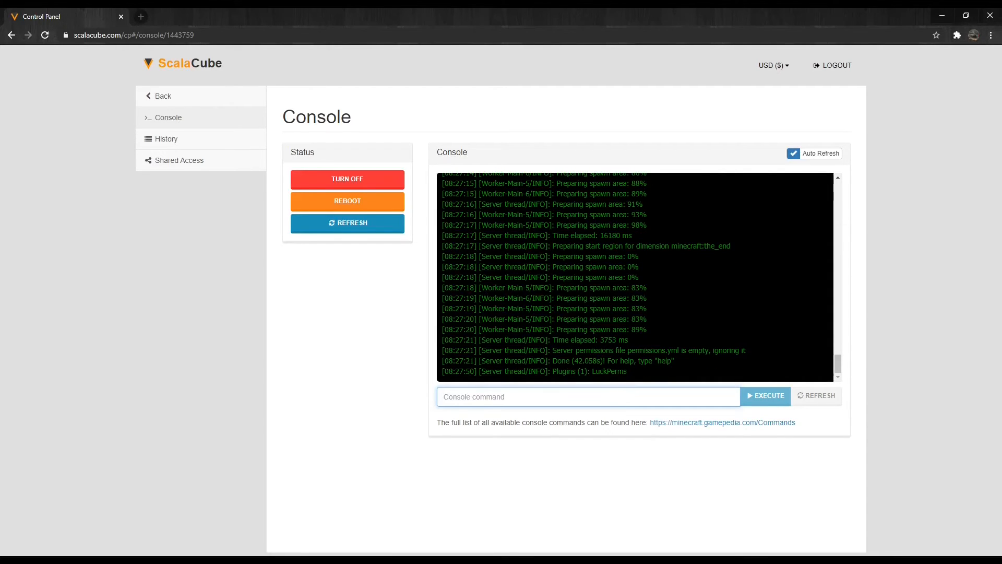
double_click(589, 370)
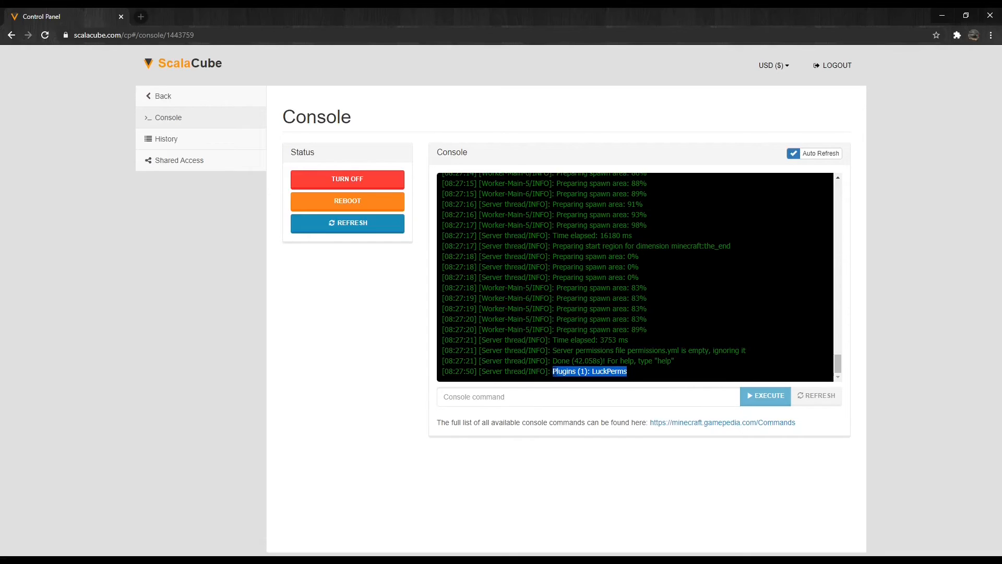
left_click(307, 357)
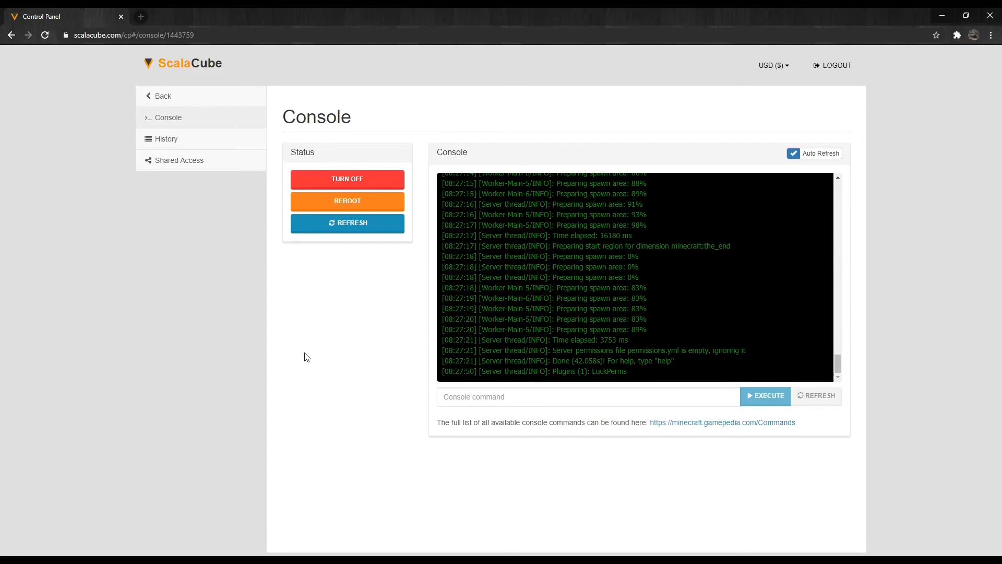